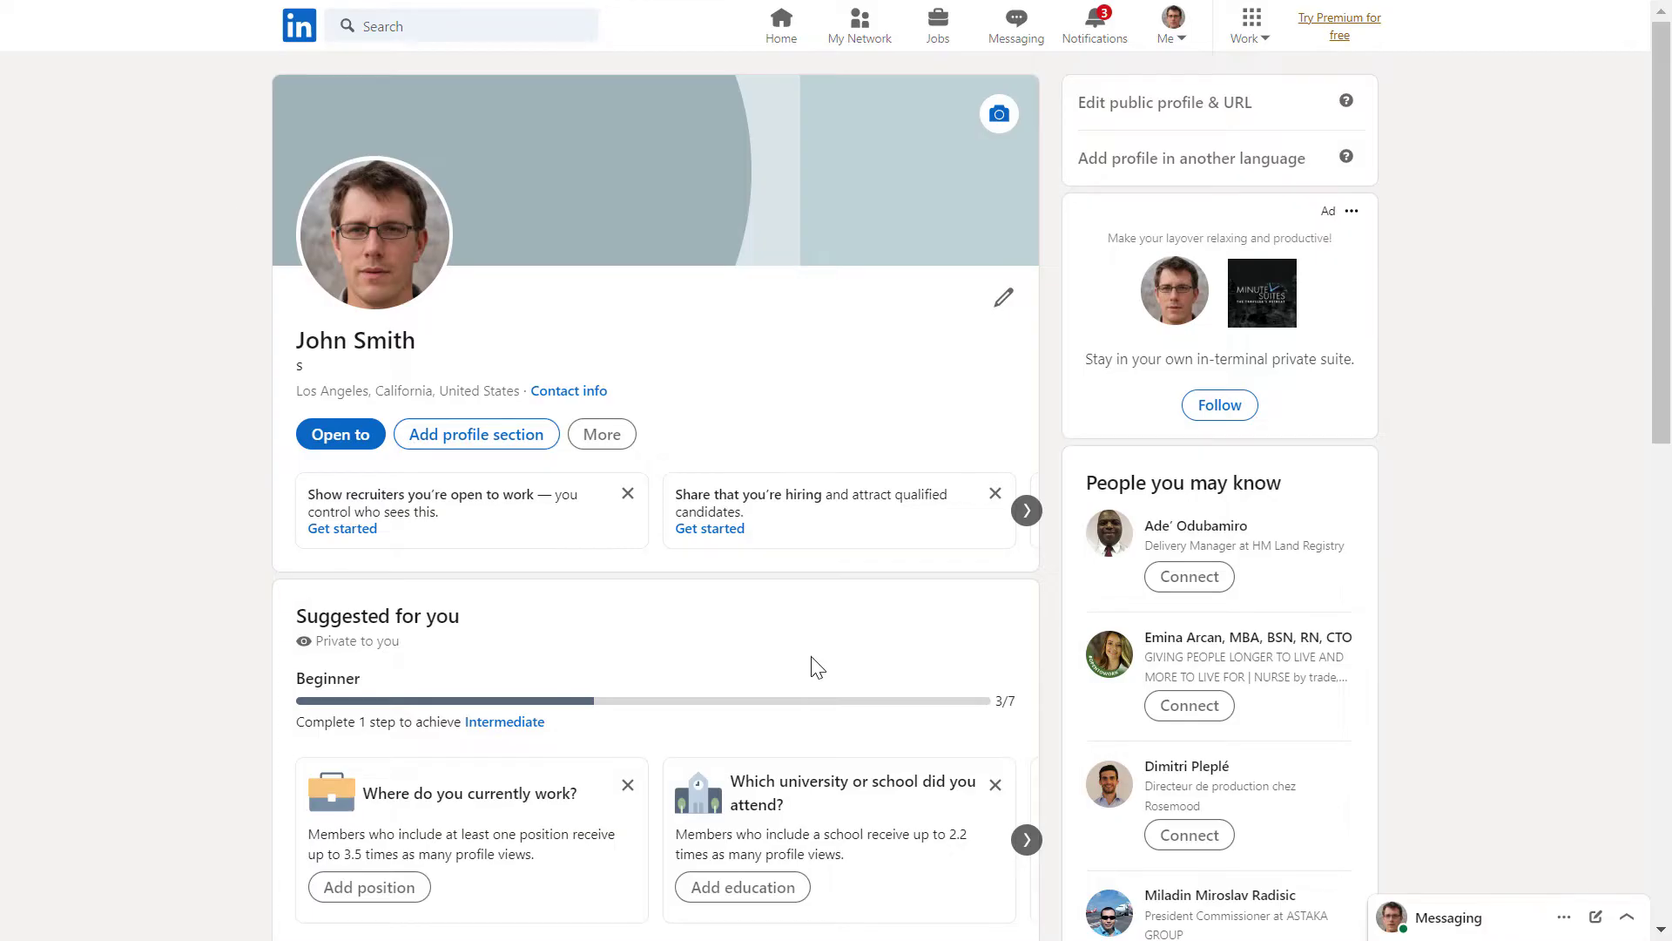
pyautogui.moveTo(1182, 861)
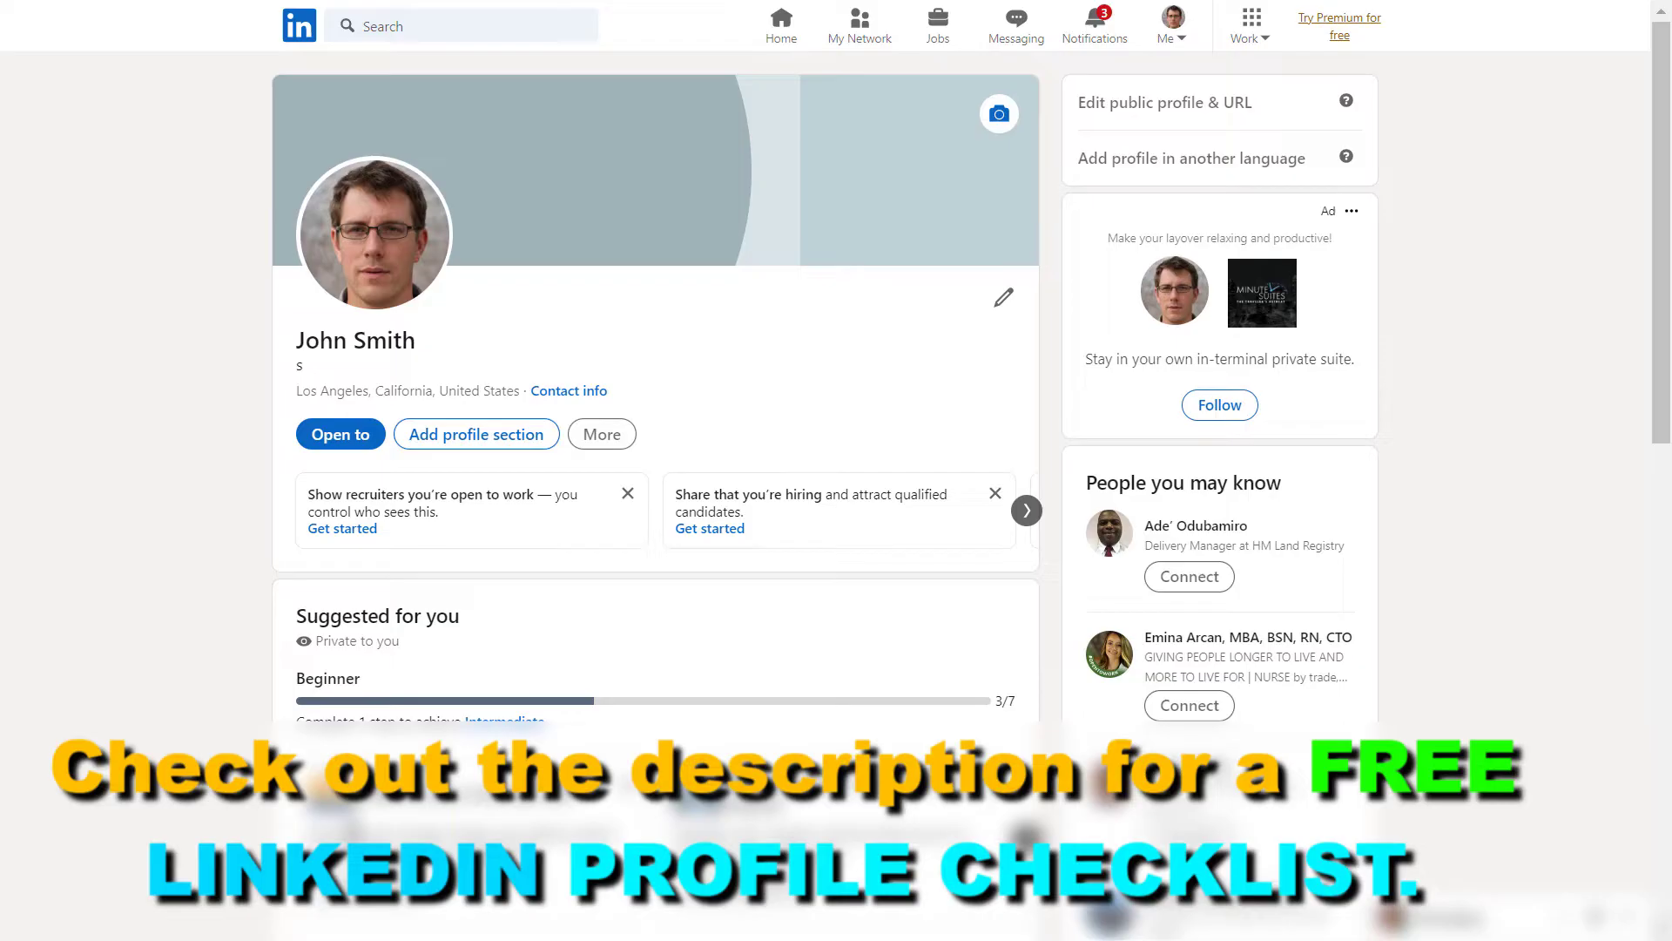
pyautogui.moveTo(832, 329)
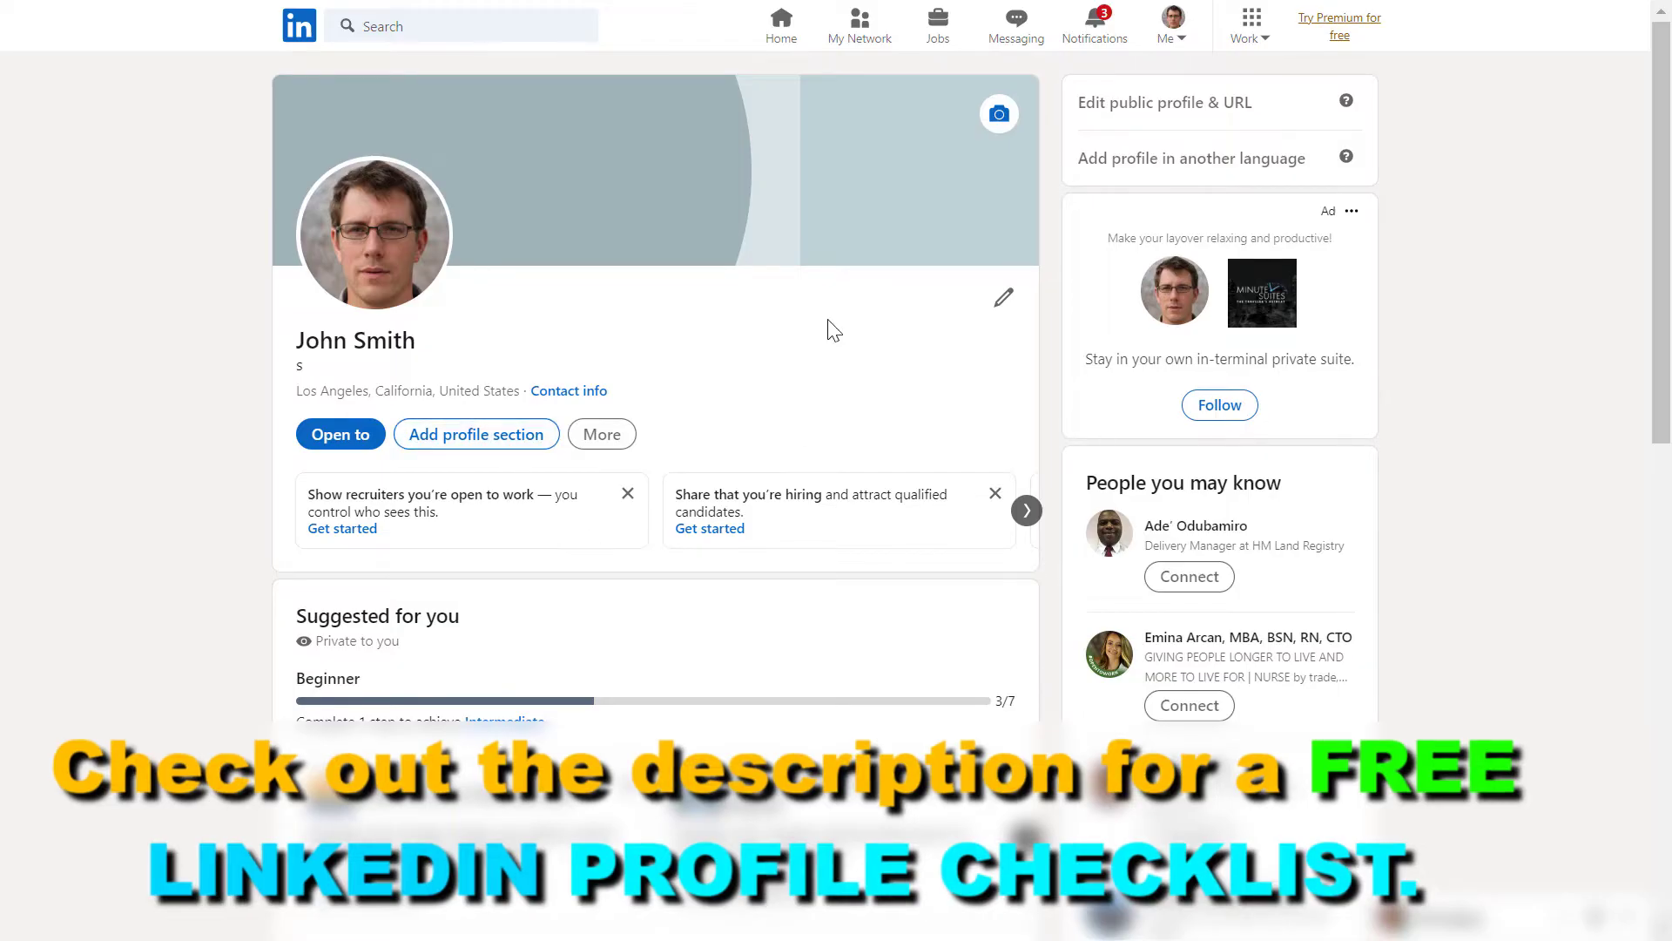
# Step: Scroll to the profile's Resources section and open the Creator mode link
pyautogui.scroll(-3)
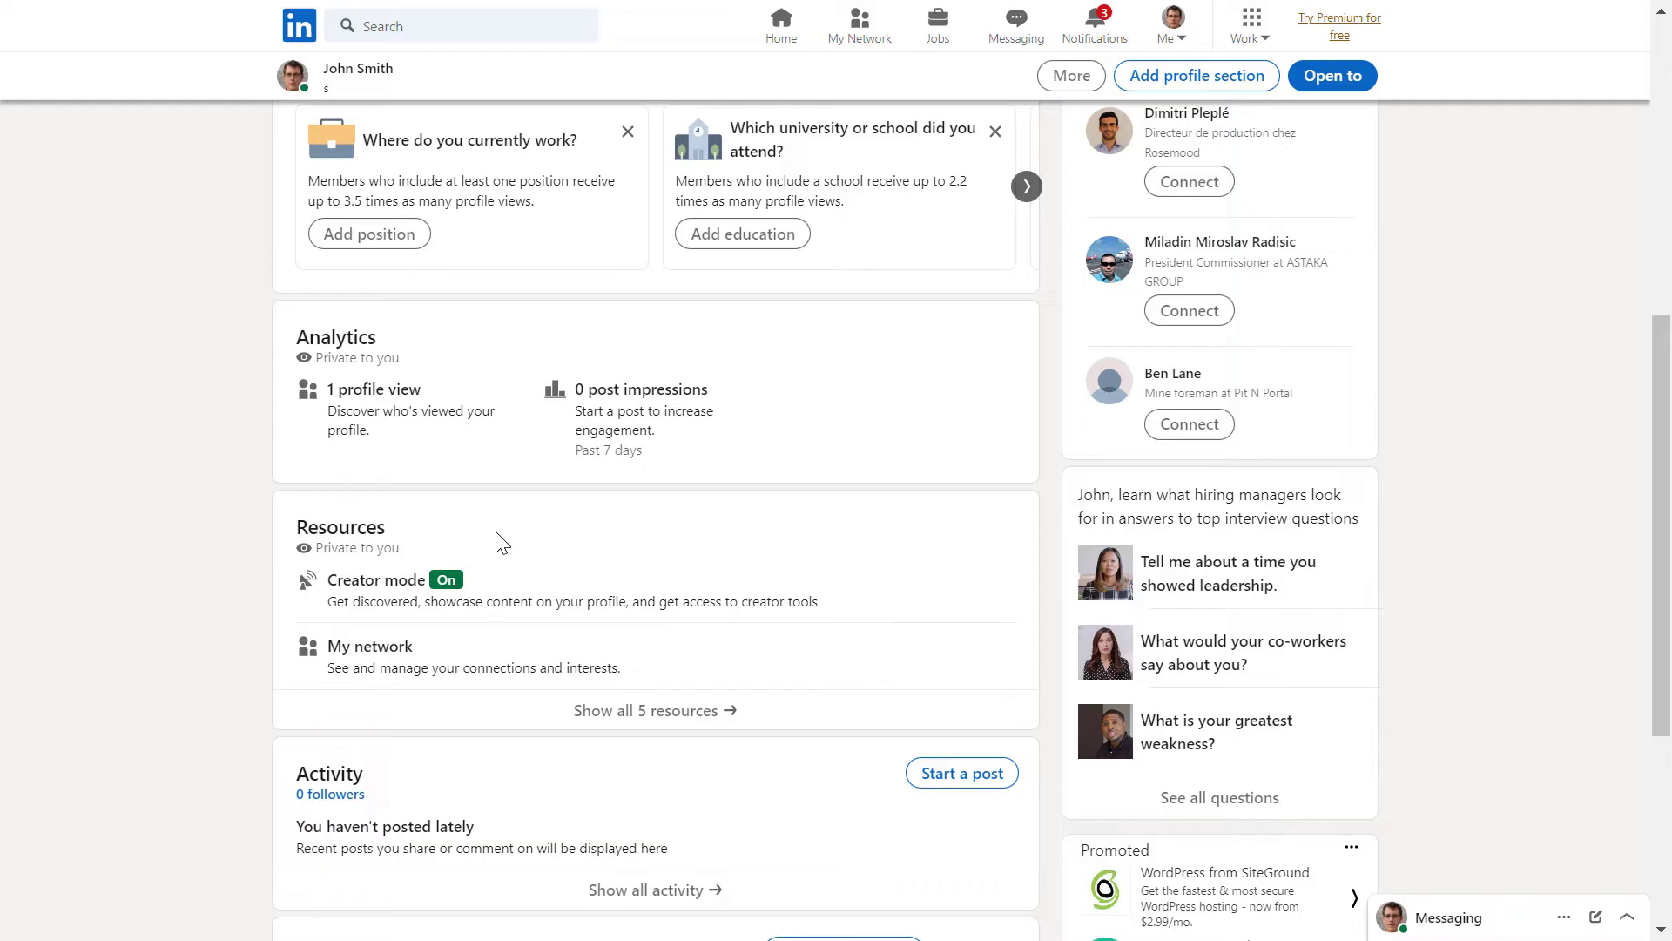
pyautogui.moveTo(376, 579)
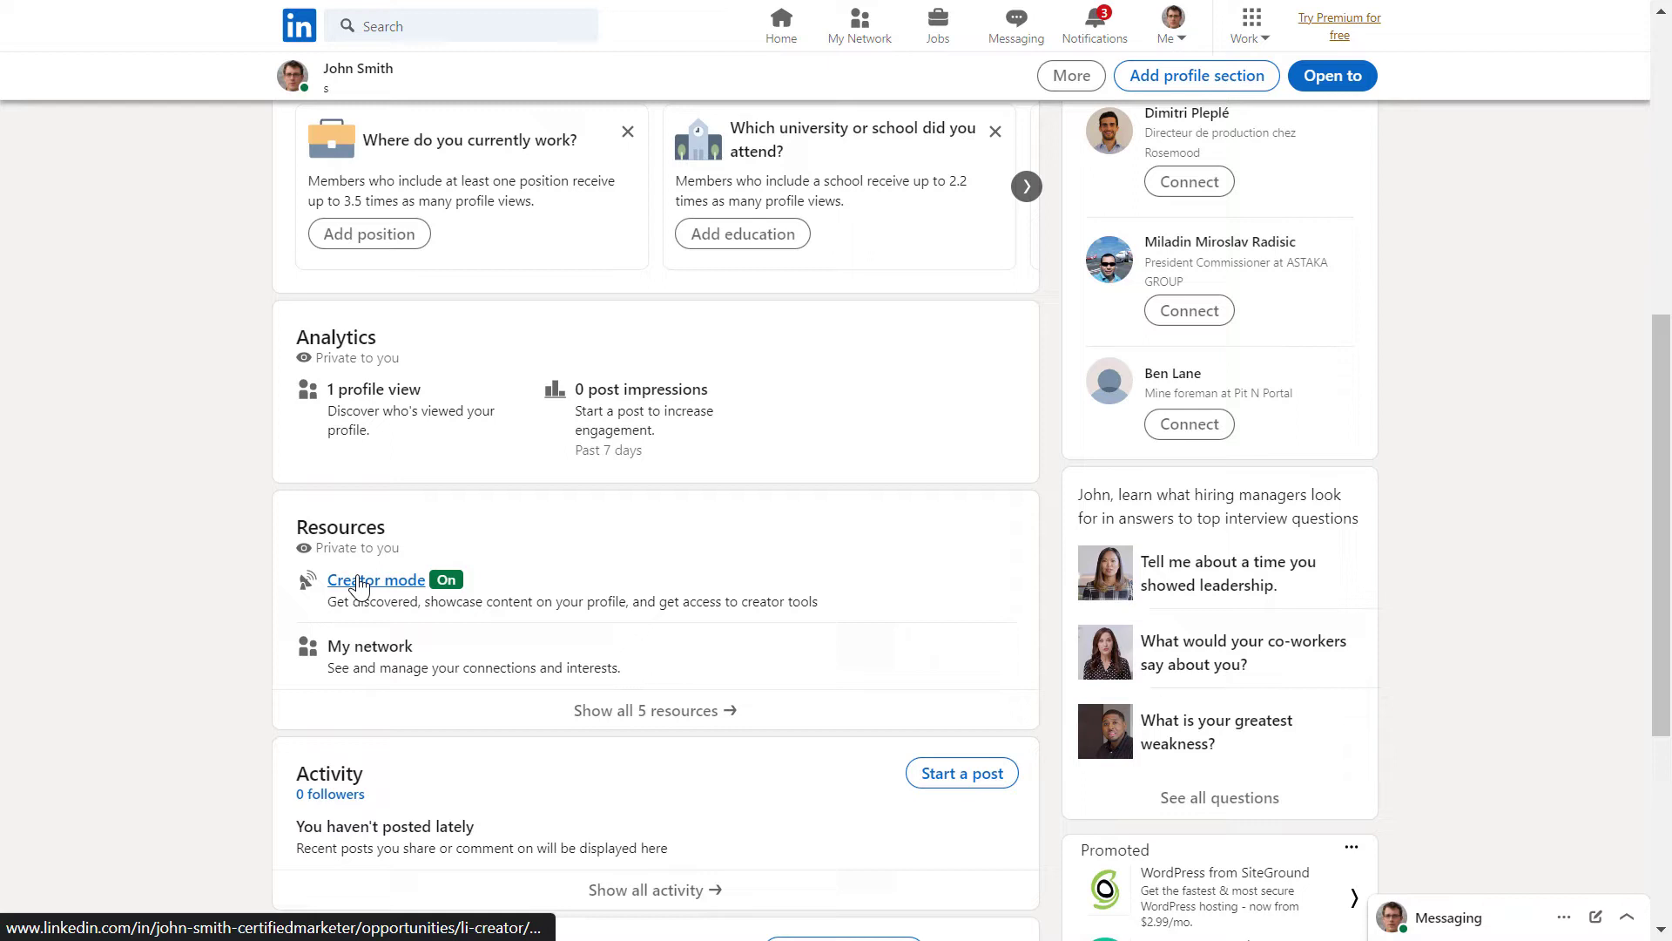
pyautogui.moveTo(283, 662)
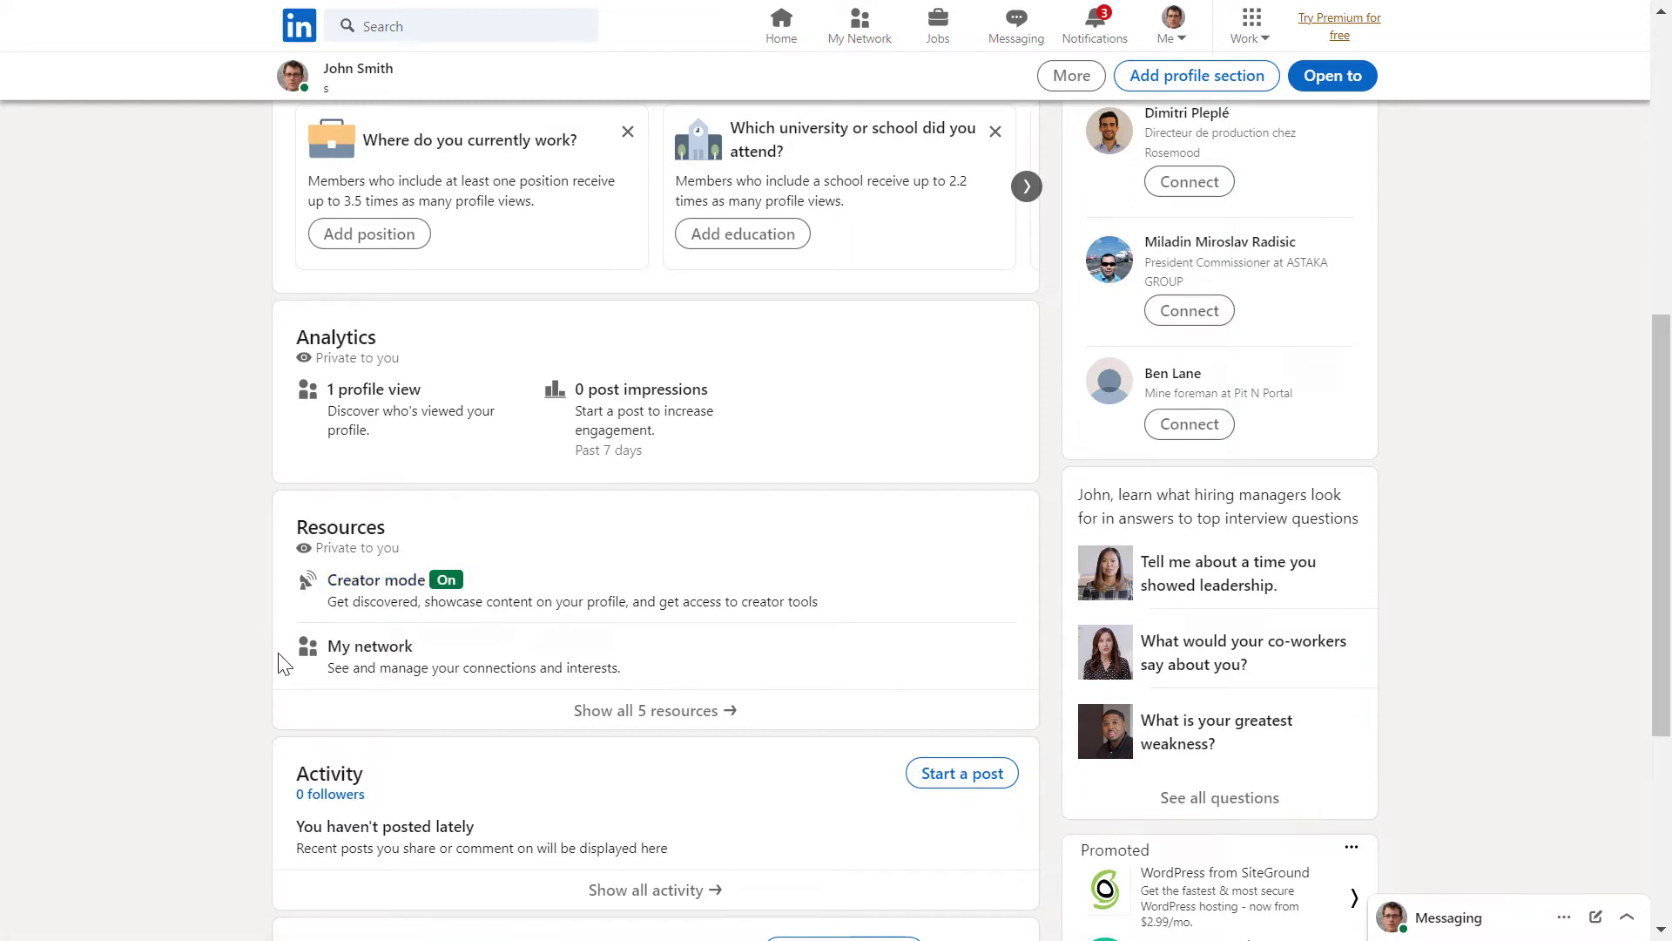
pyautogui.moveTo(375, 579)
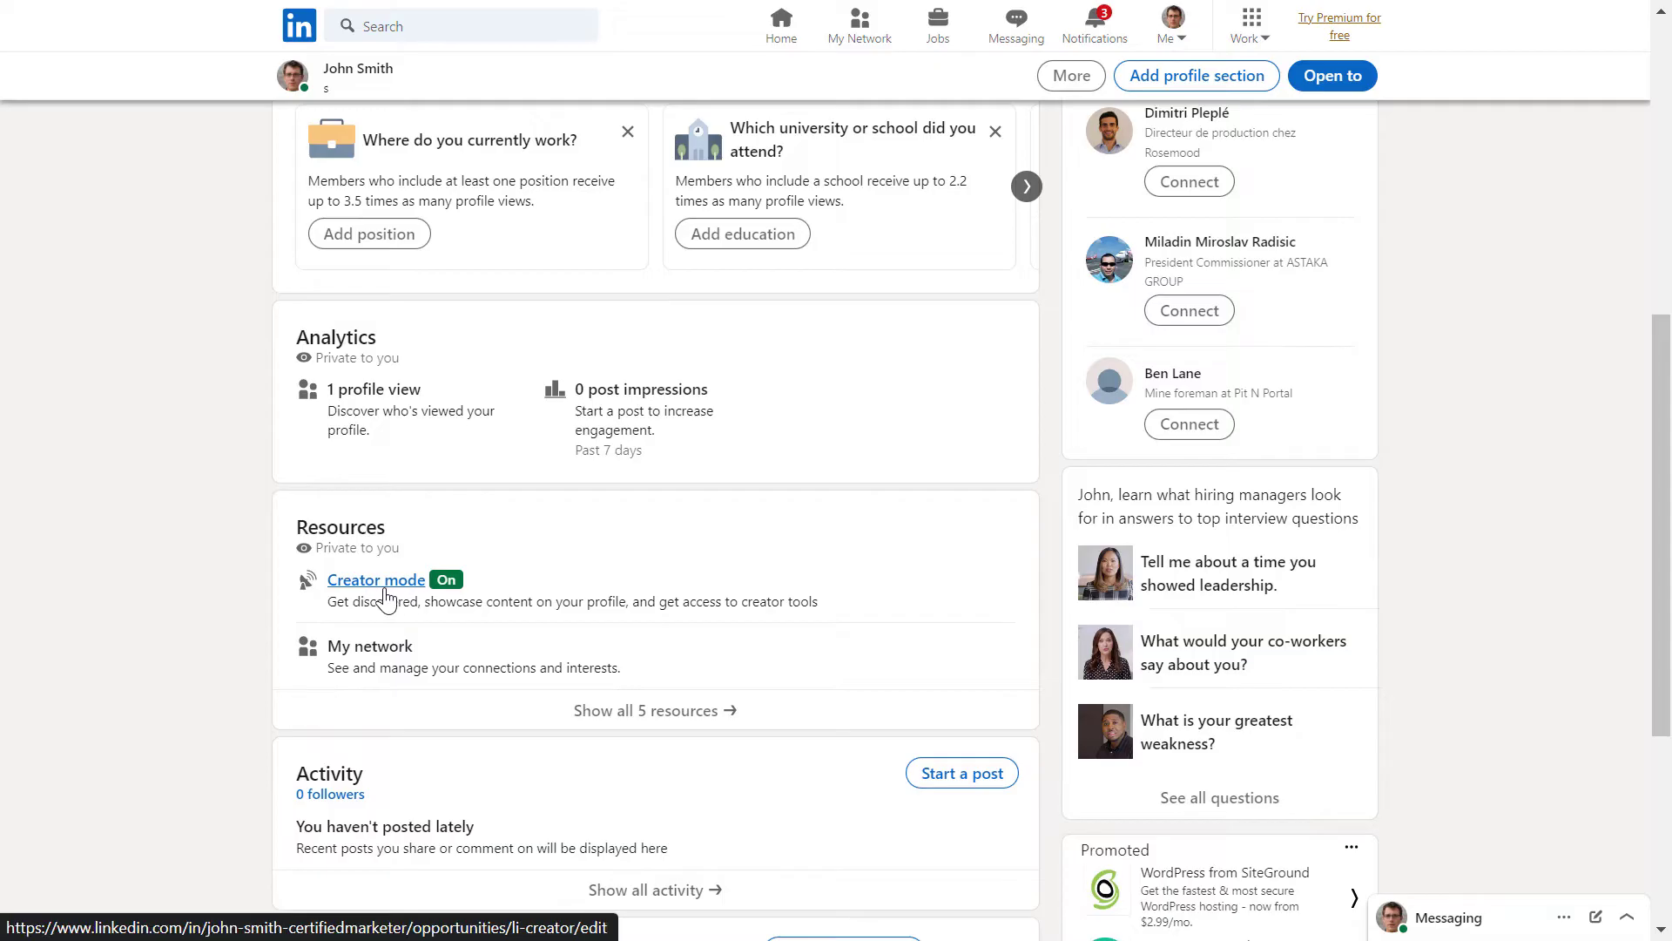
pyautogui.click(375, 579)
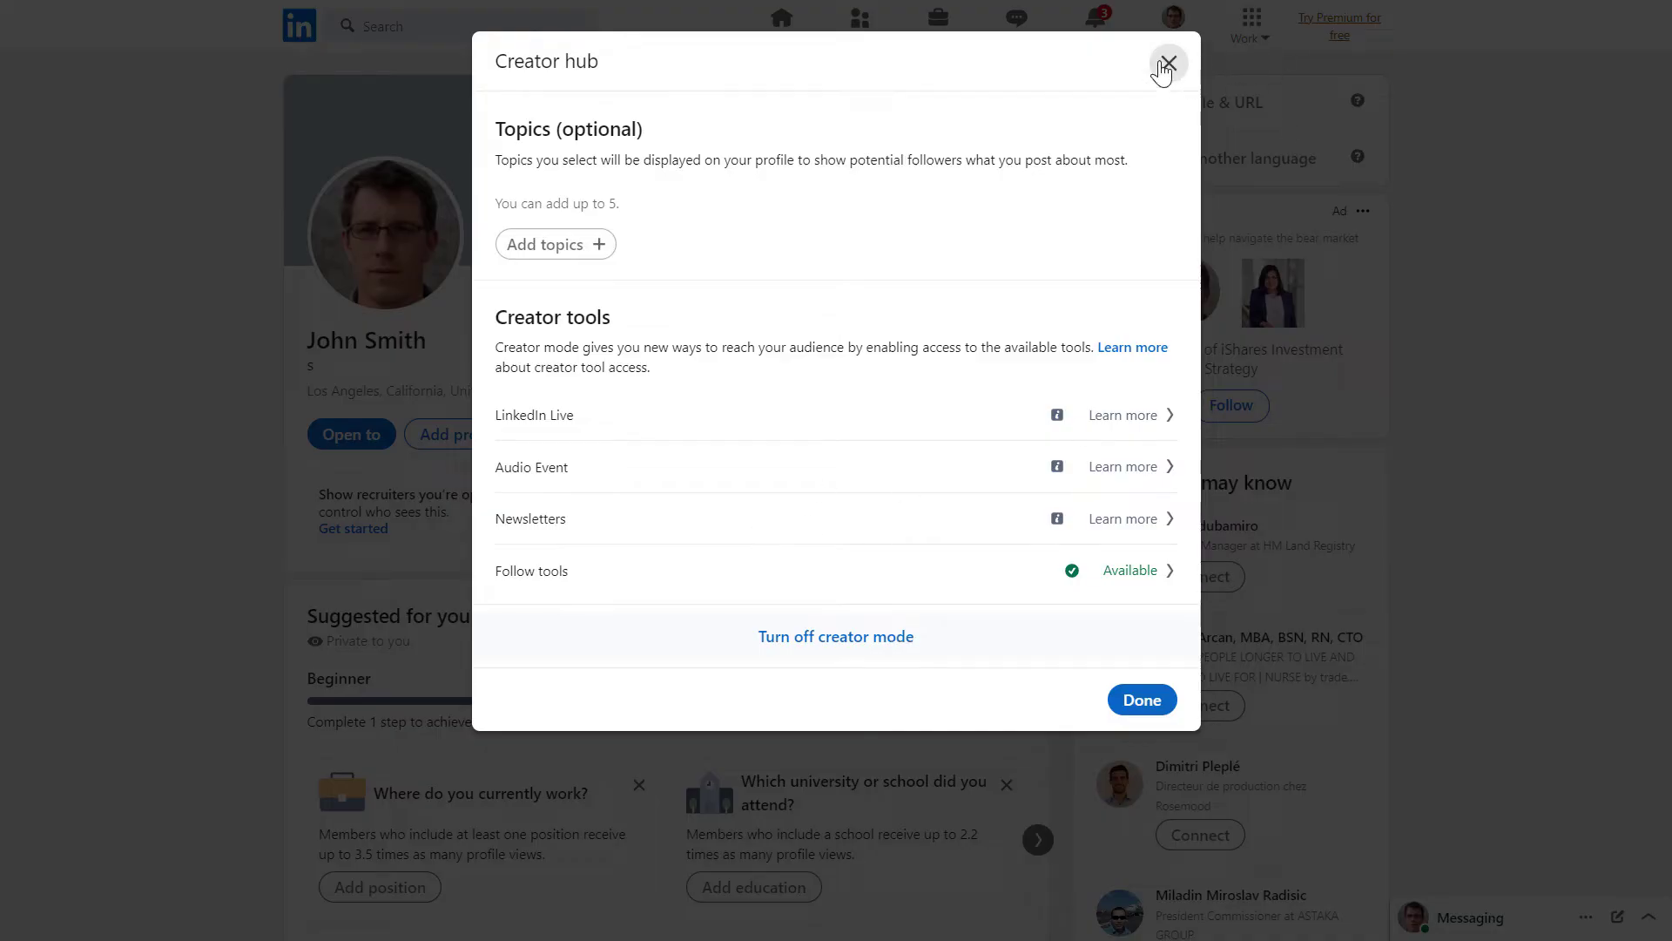
# Step: Close the Creator hub dialog without changing creator mode
pyautogui.click(1165, 63)
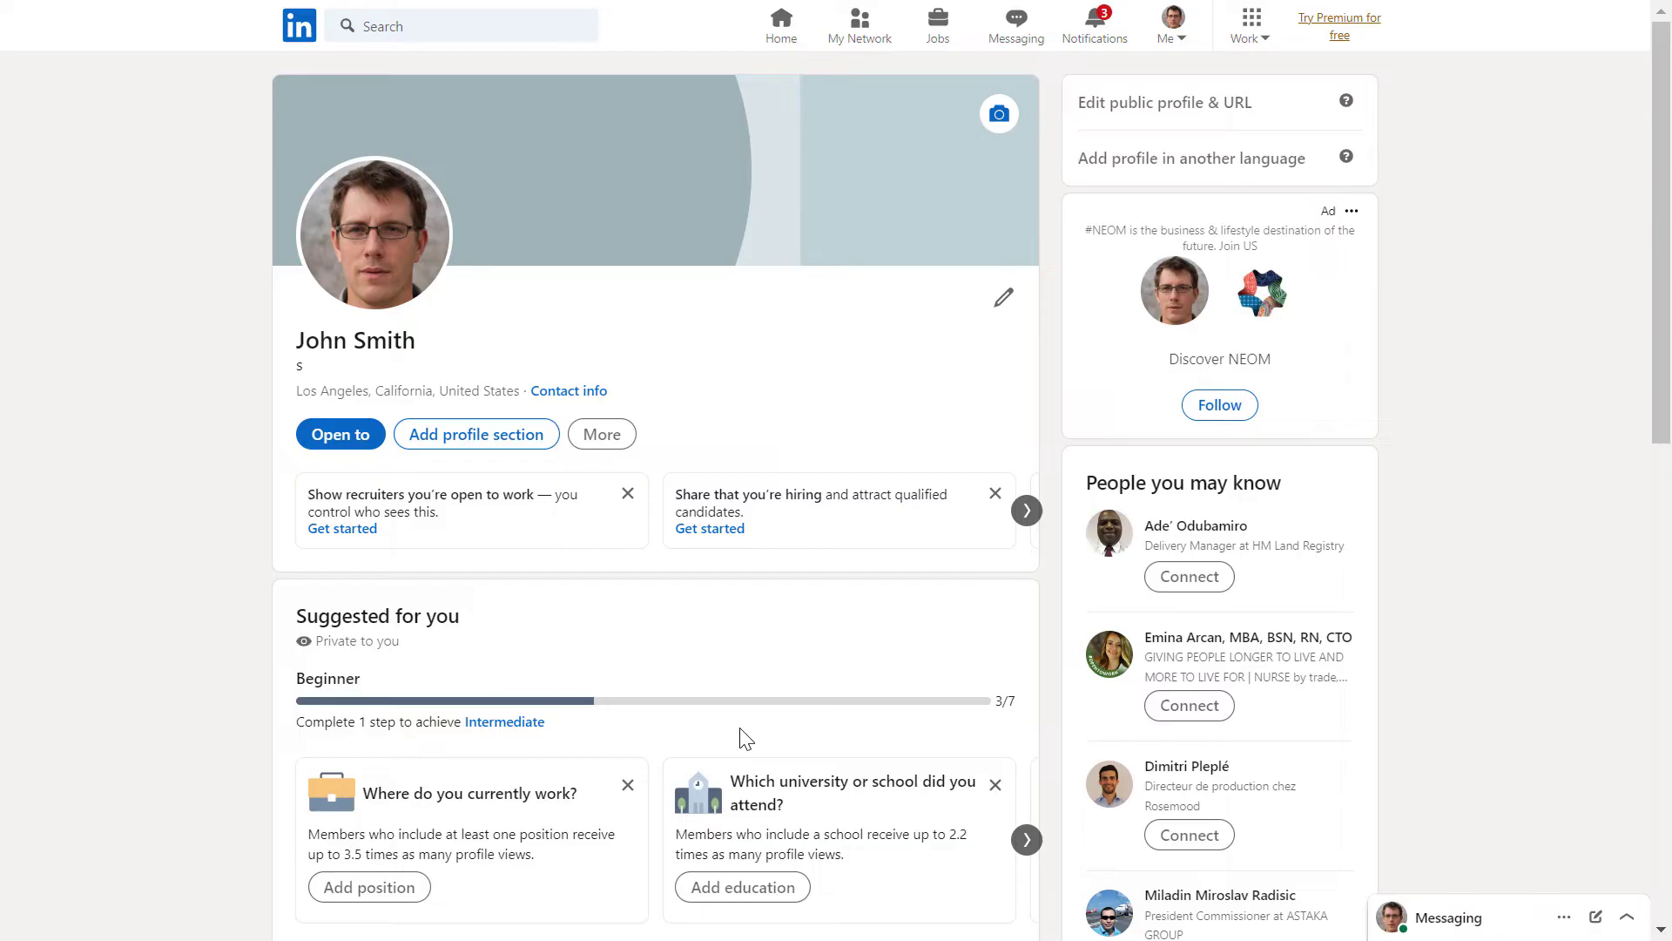
pyautogui.moveTo(988, 493)
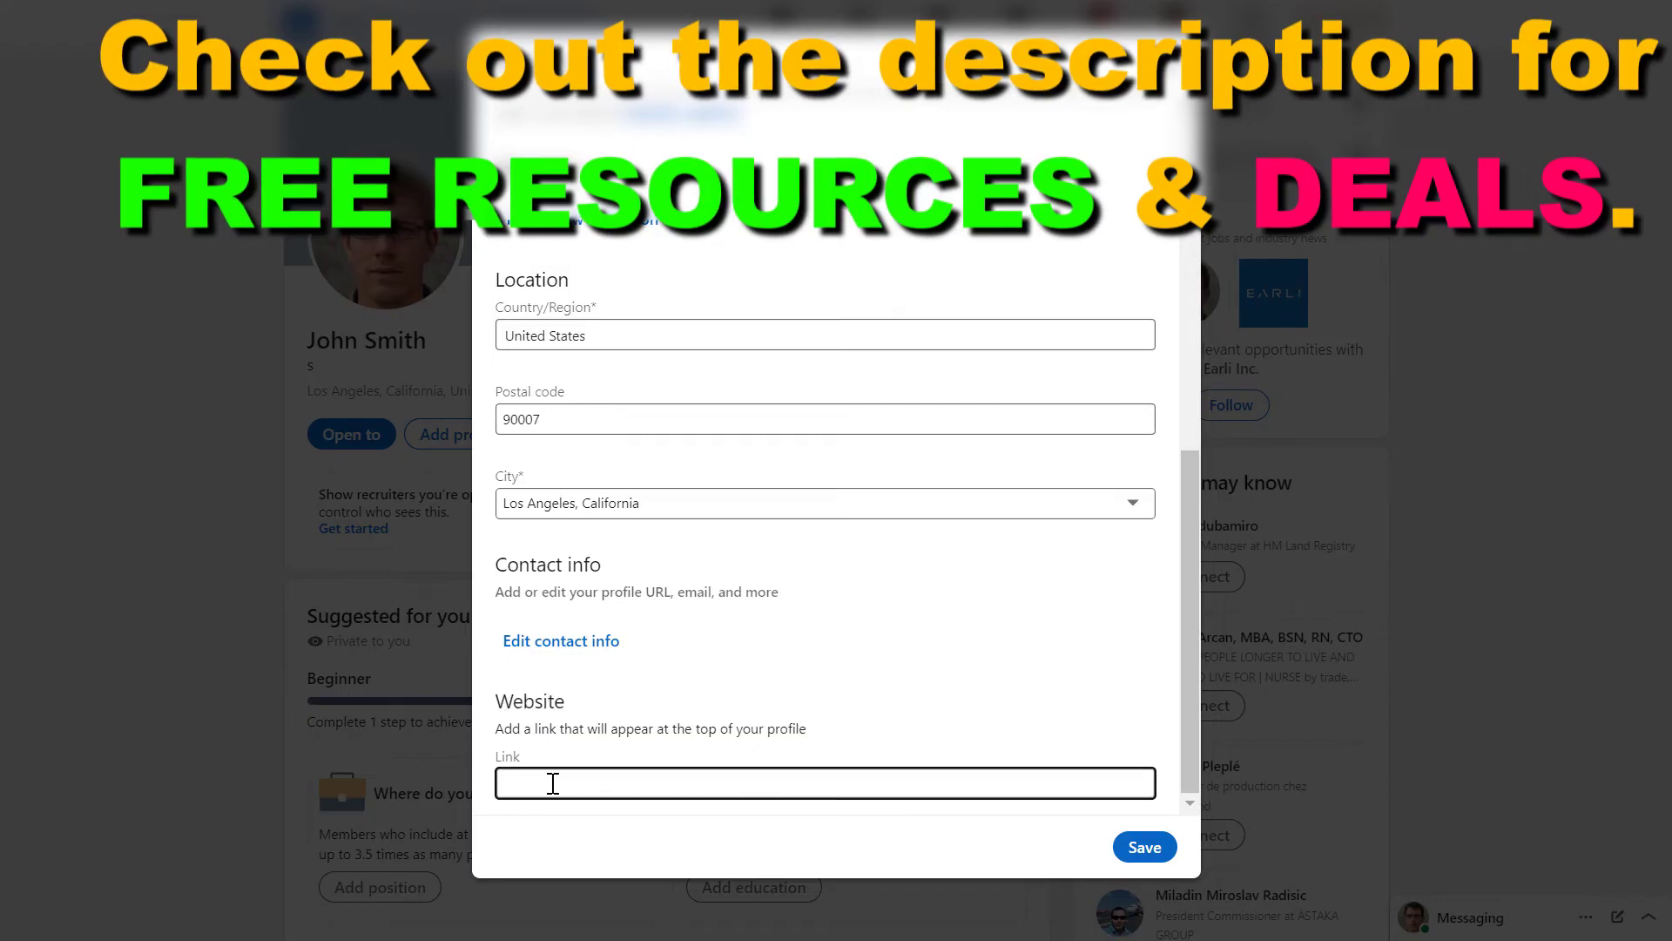
# Step: Save website link certifiedmarketer.com with link text 'My Website /Book A Call Now'
pyautogui.write('certifiedmarketer.com')
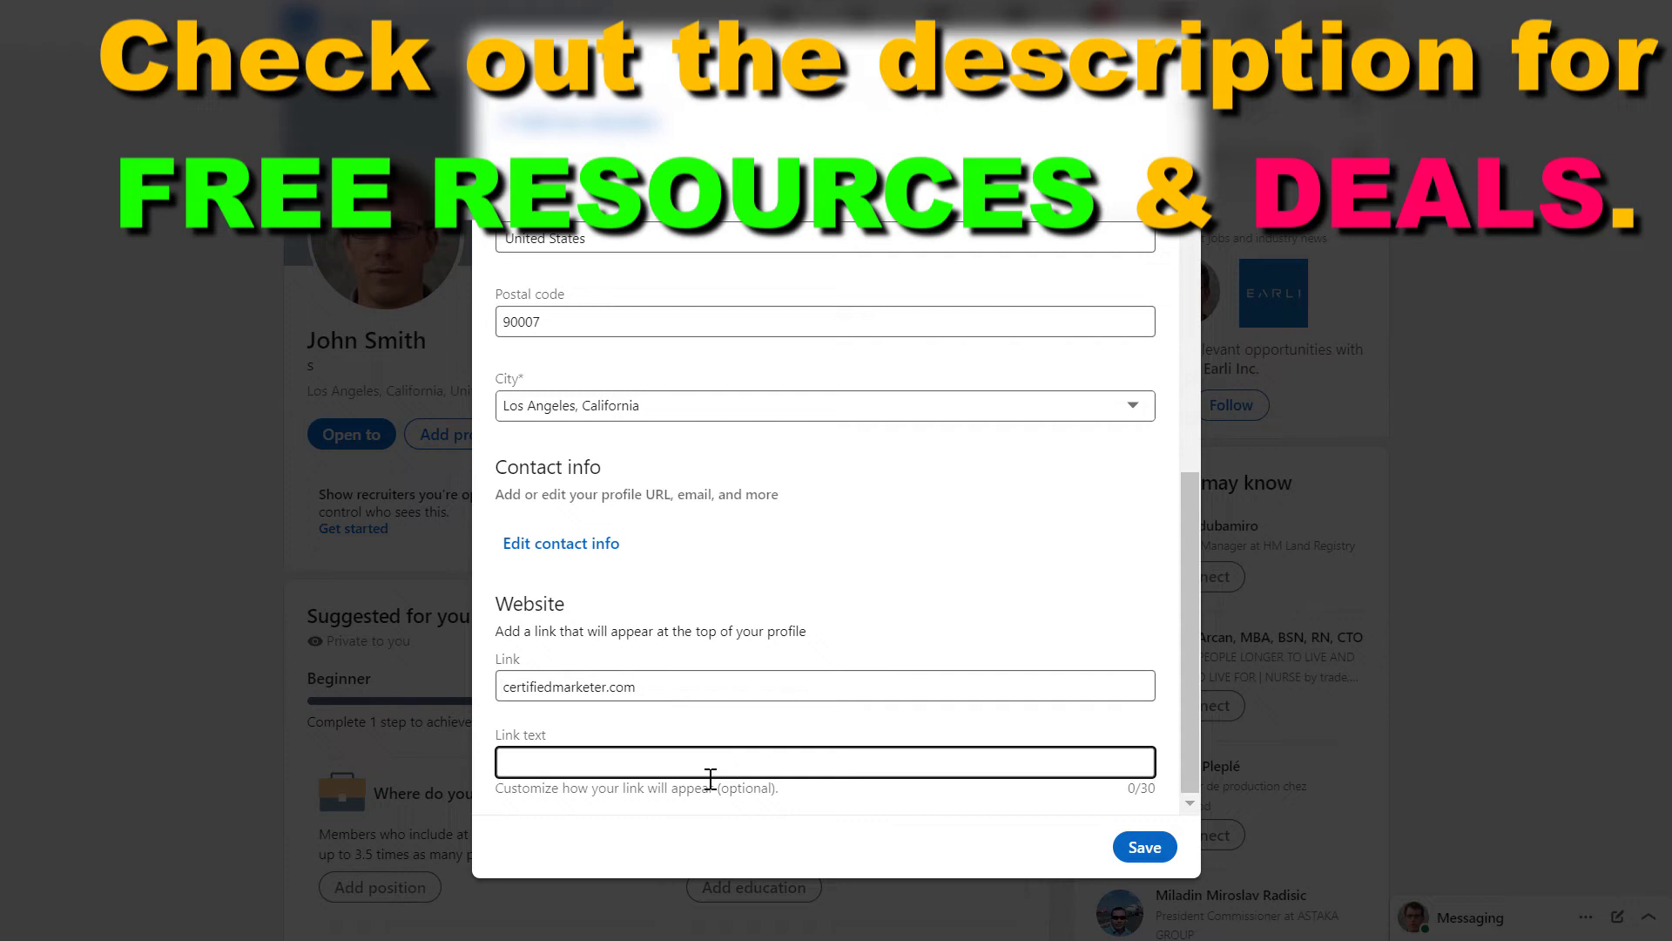
pyautogui.write('My Website /Book A Call Now')
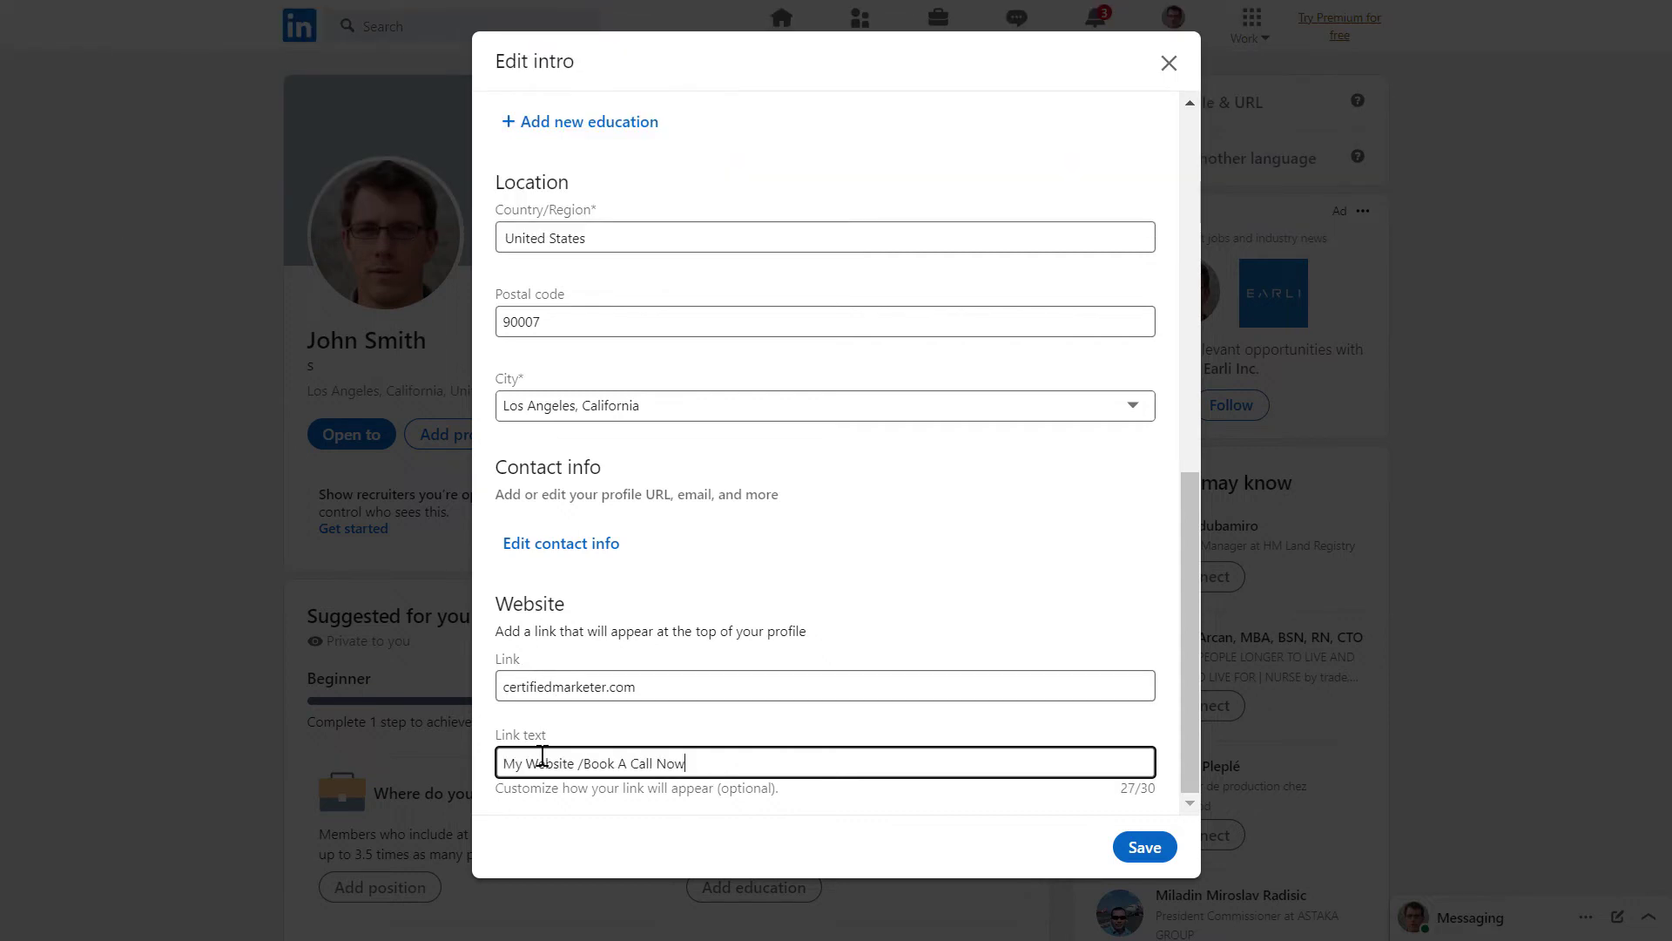
pyautogui.click(1143, 846)
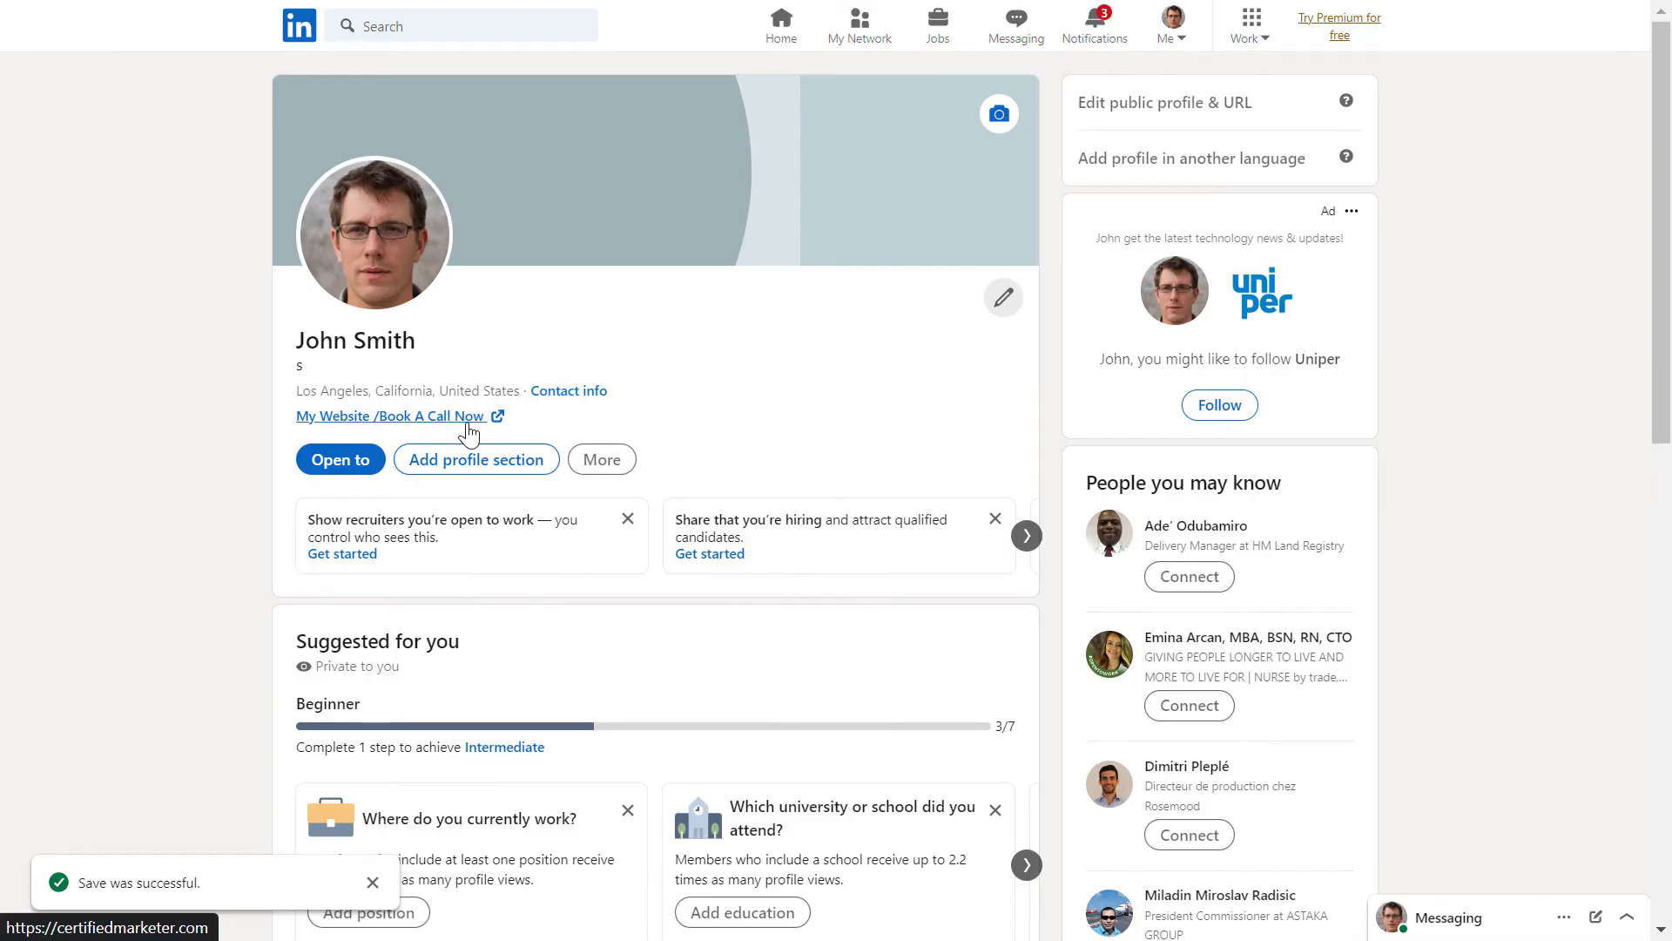
pyautogui.moveTo(409, 391)
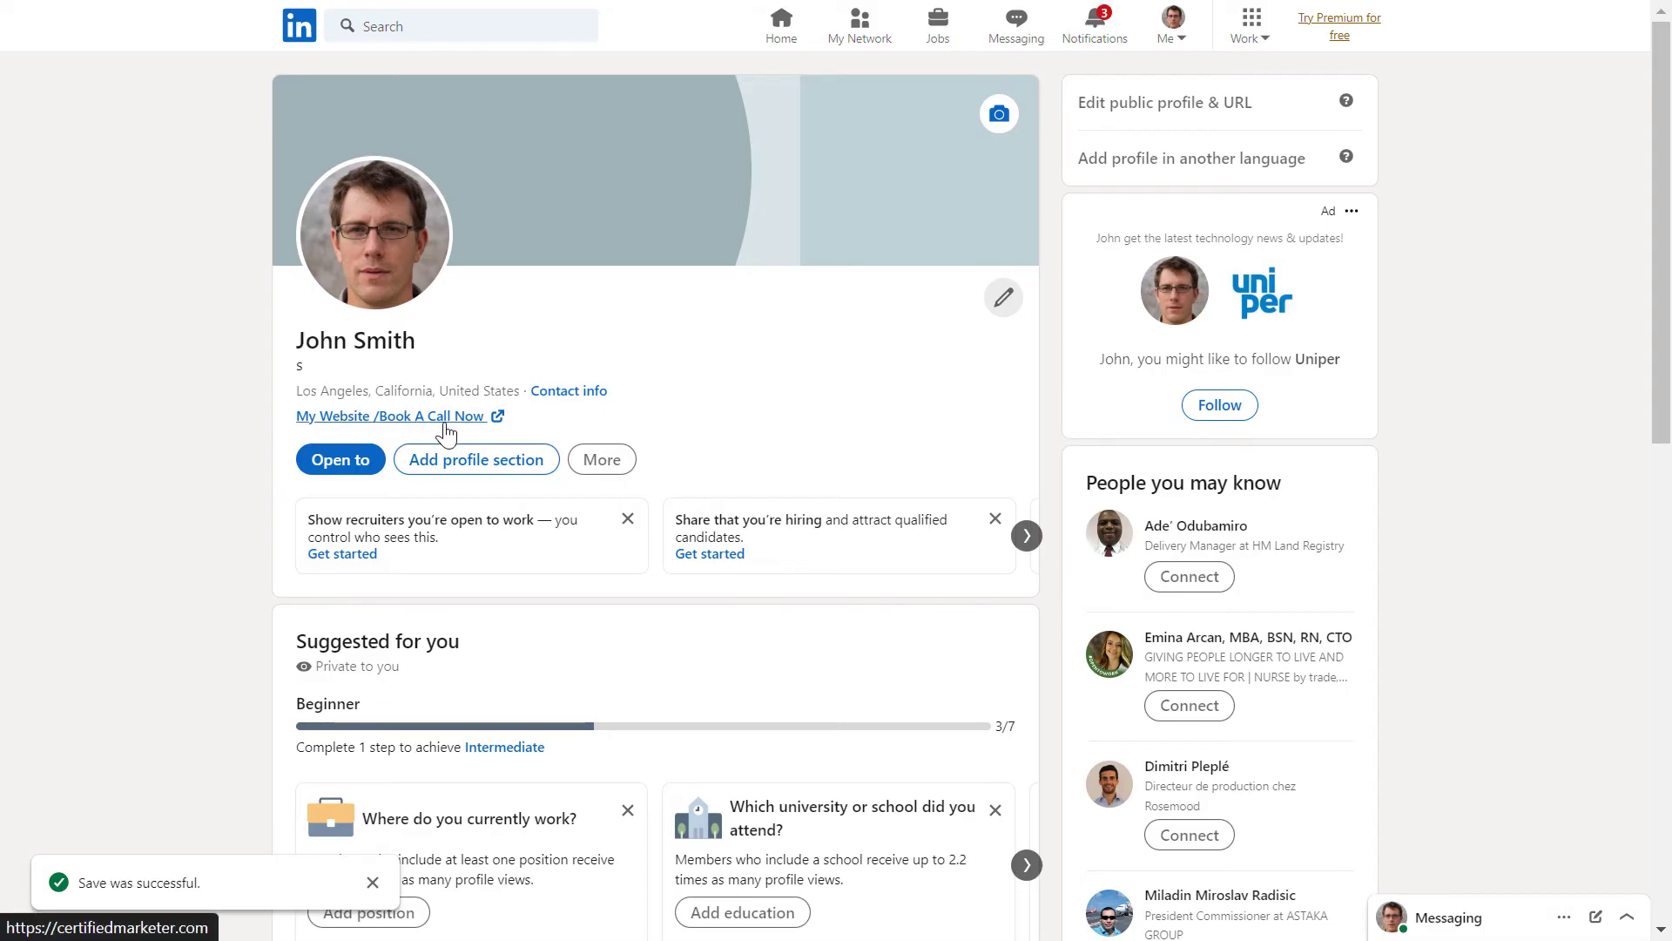
pyautogui.moveTo(8, 635)
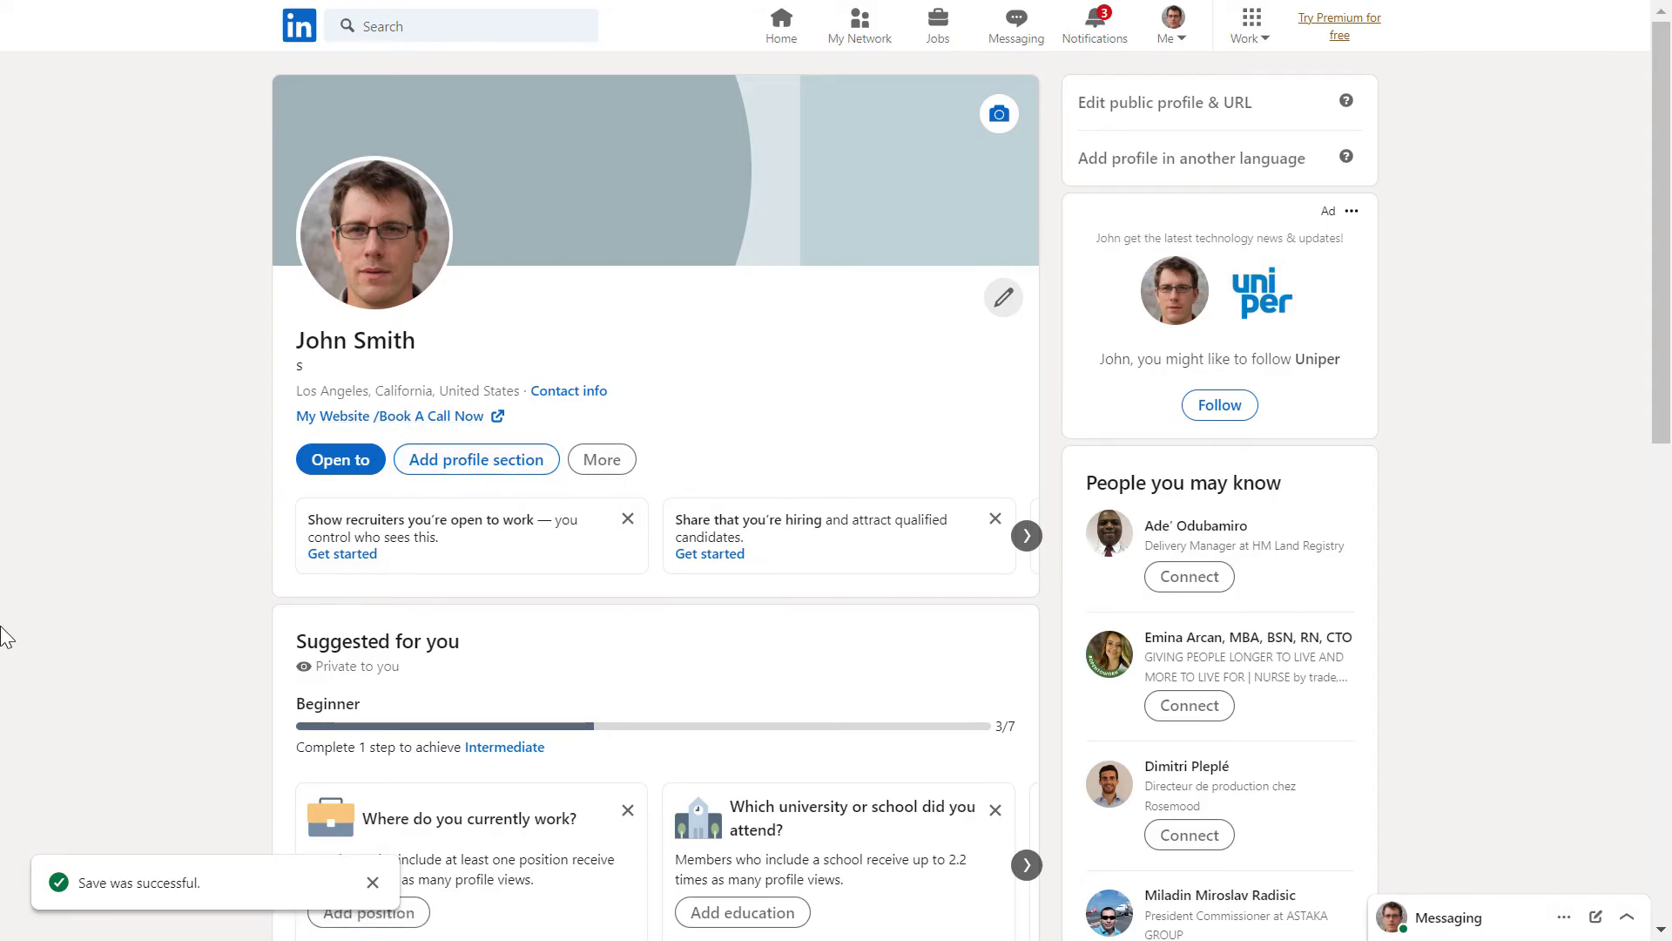
# Step: Reopen the intro editor and go to Edit contact info
pyautogui.click(1001, 296)
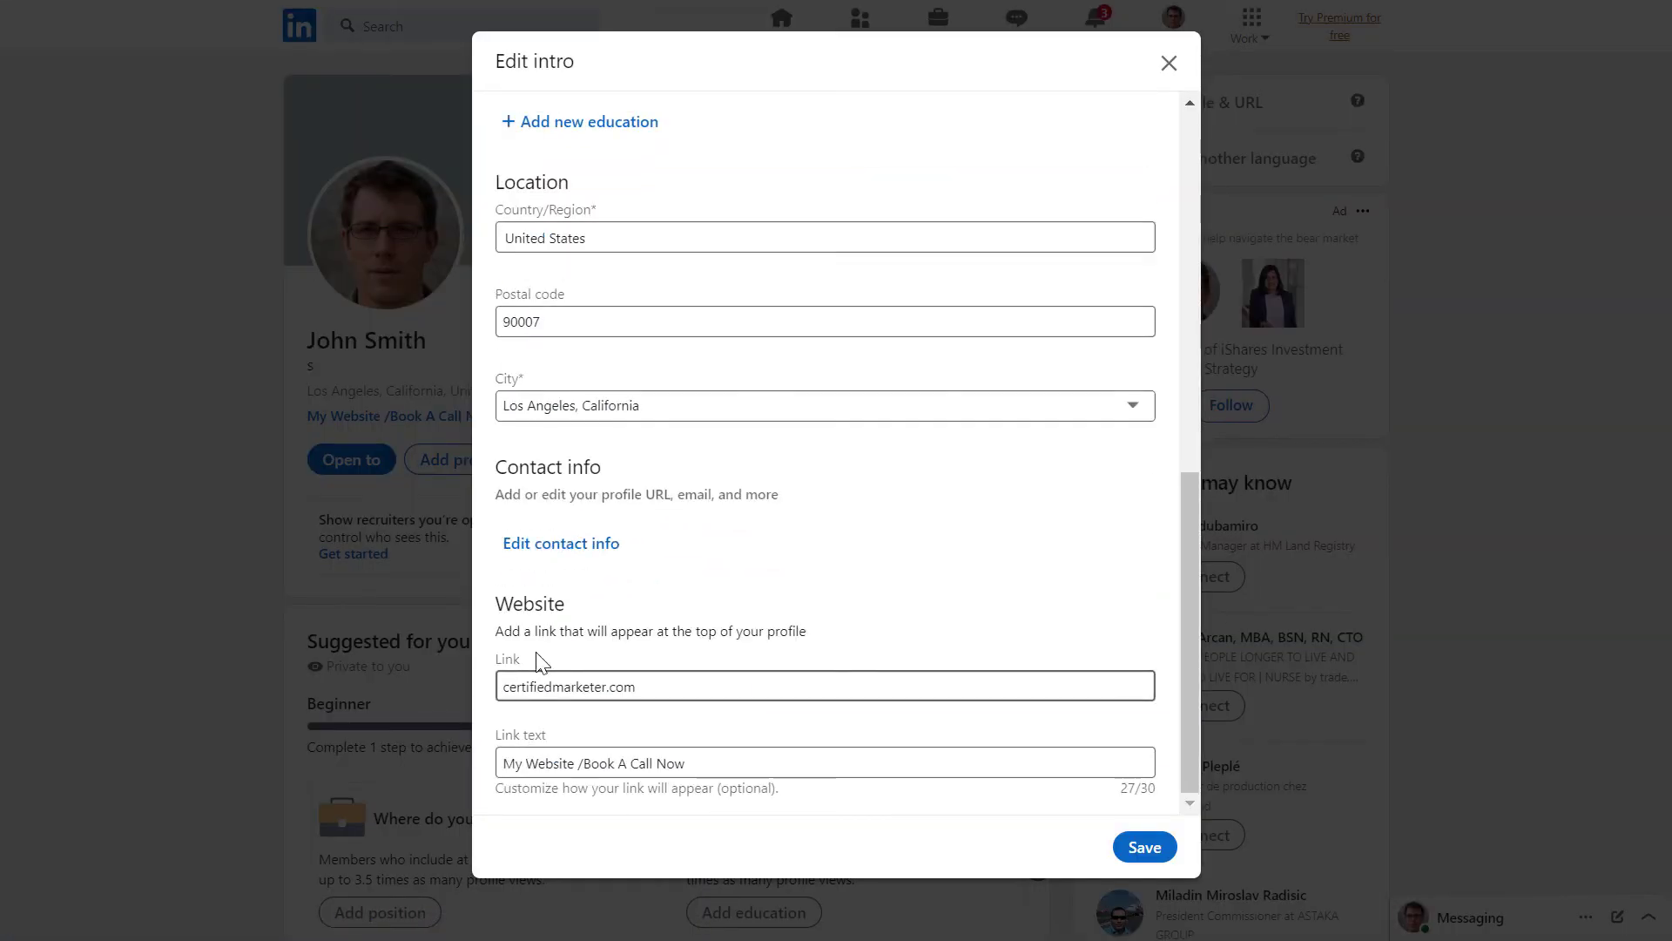
pyautogui.click(1144, 846)
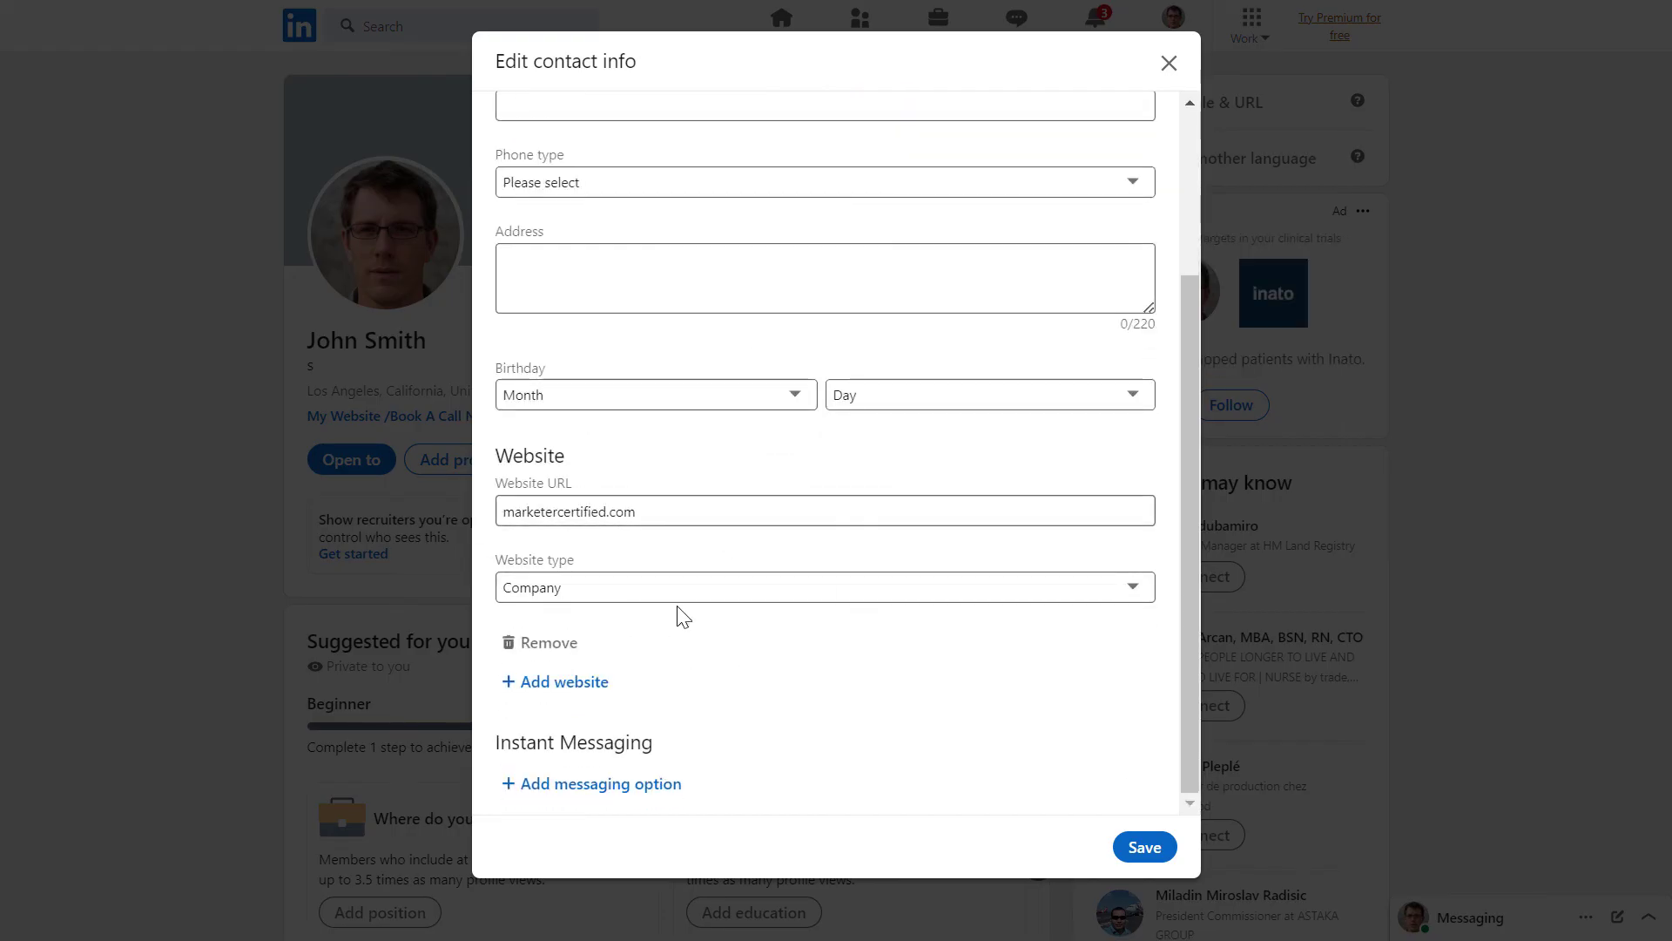
pyautogui.moveTo(217, 552)
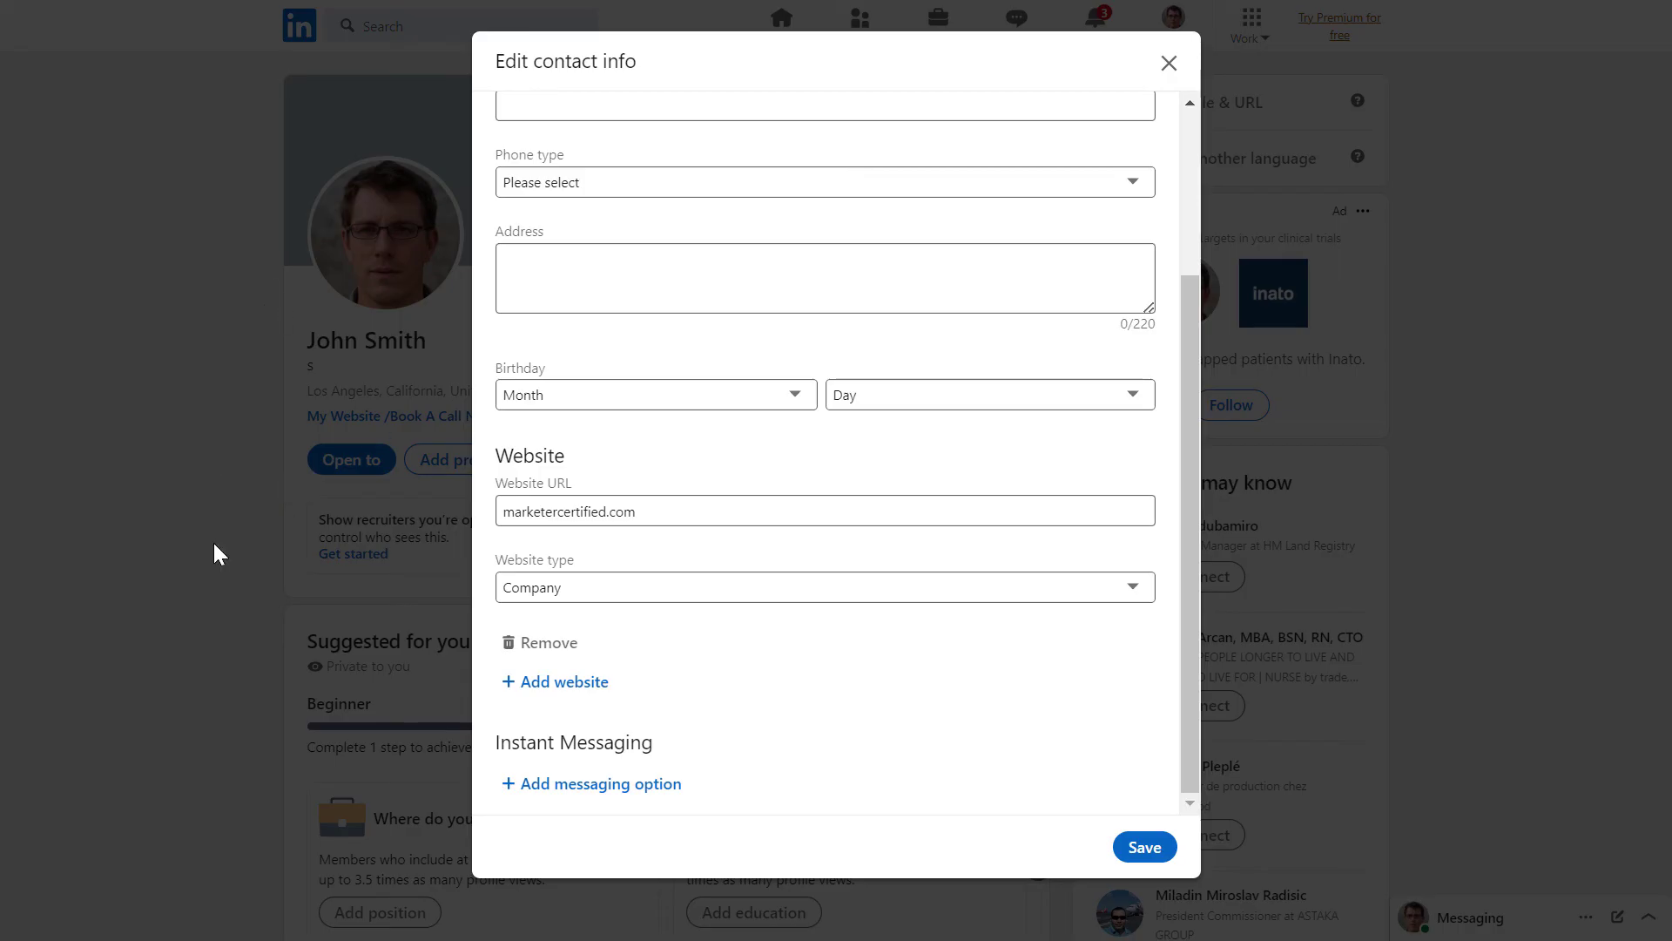
pyautogui.moveTo(410, 479)
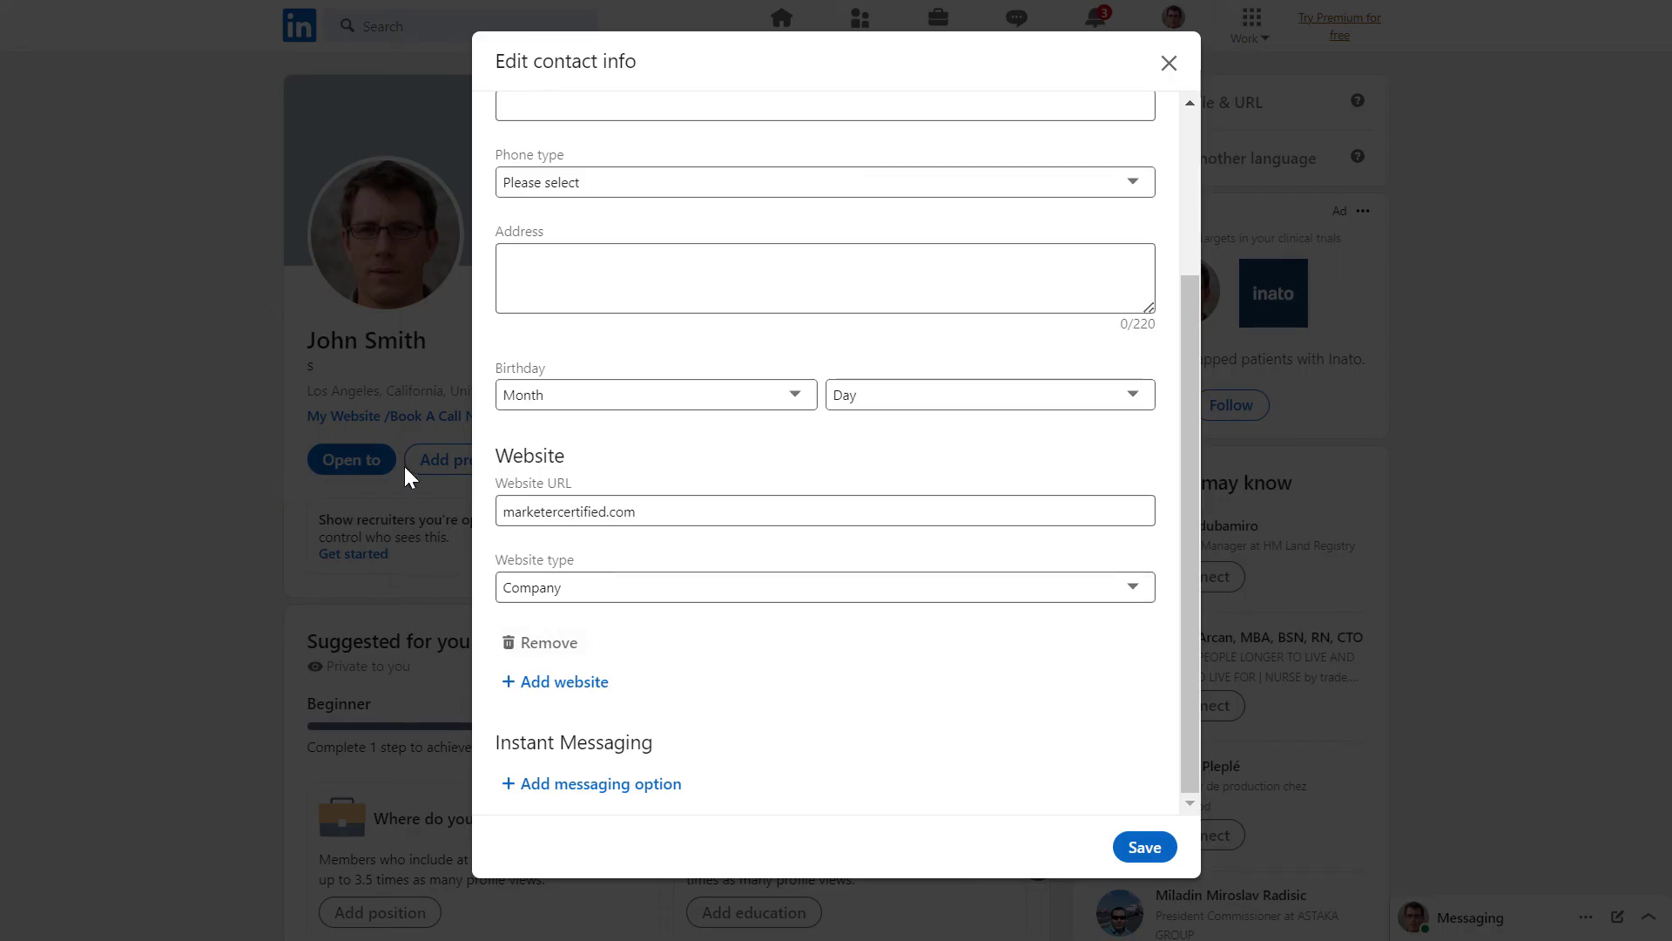